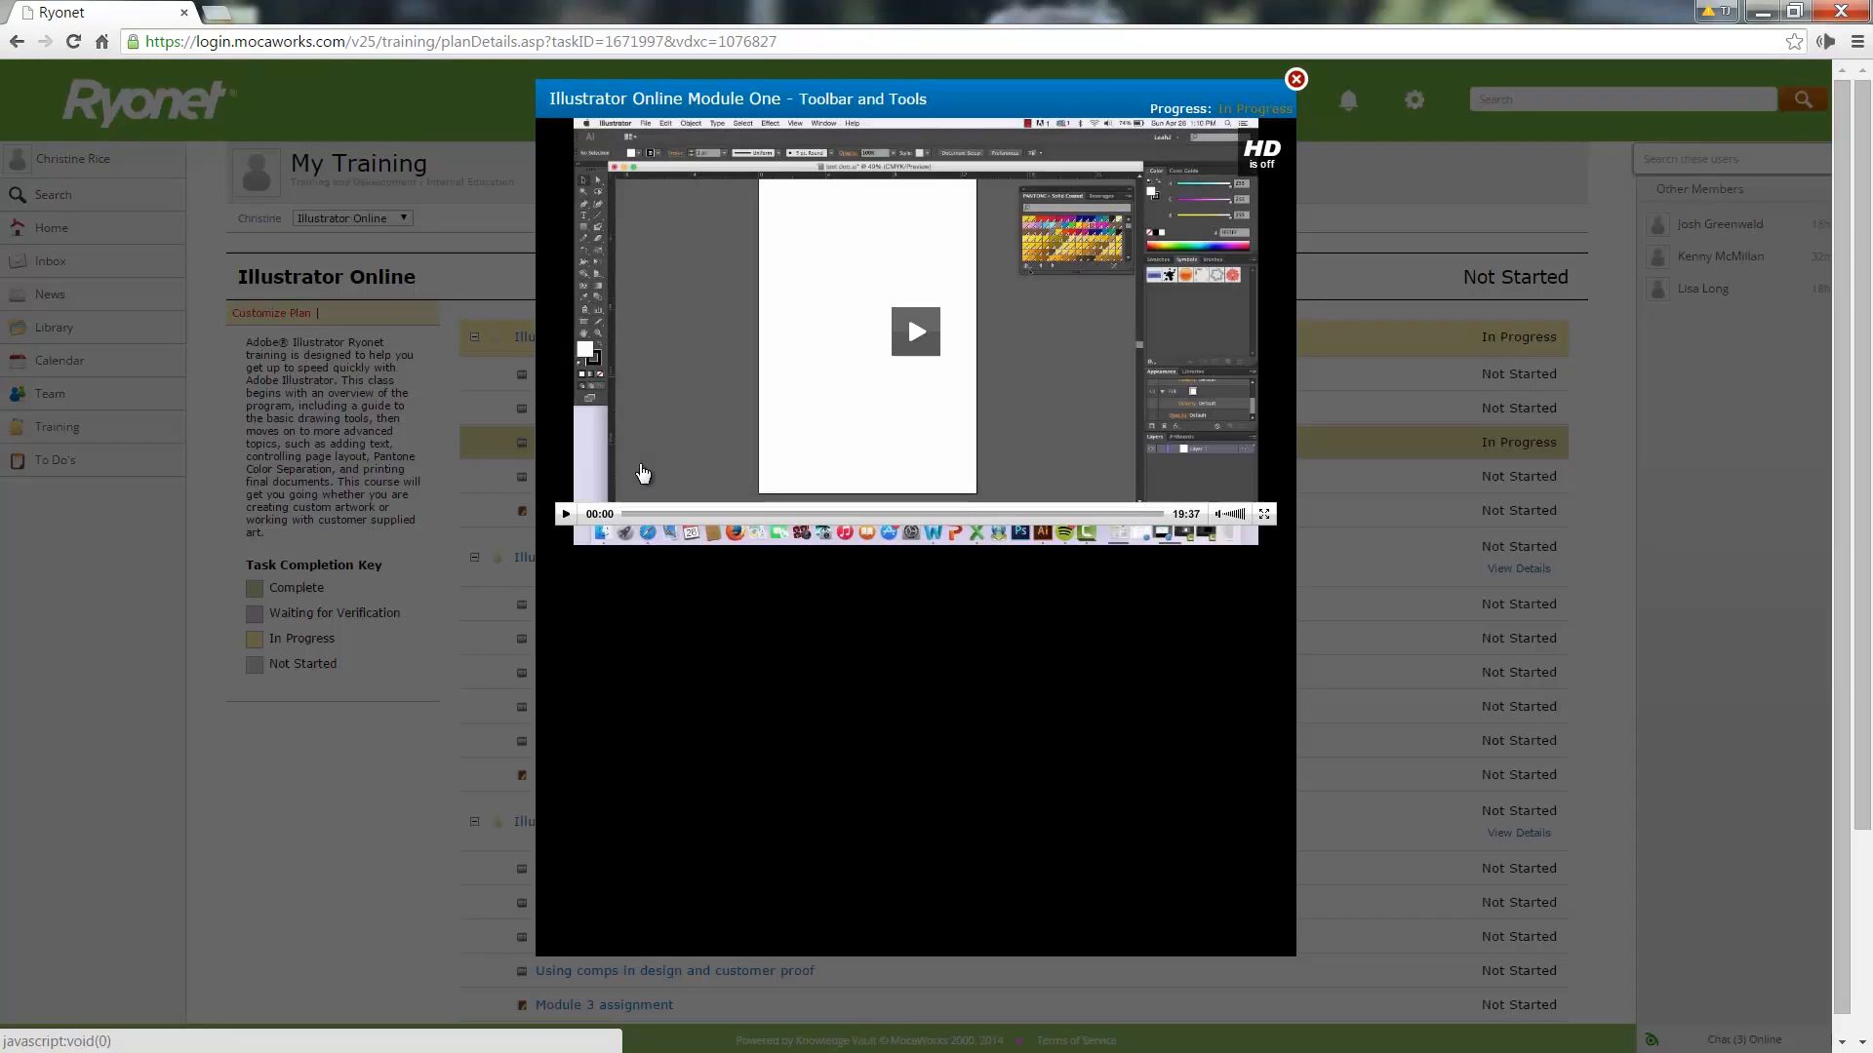
- Start the Illustrator Module One 'Toolbar and Tools' lesson video from its popup
click(915, 331)
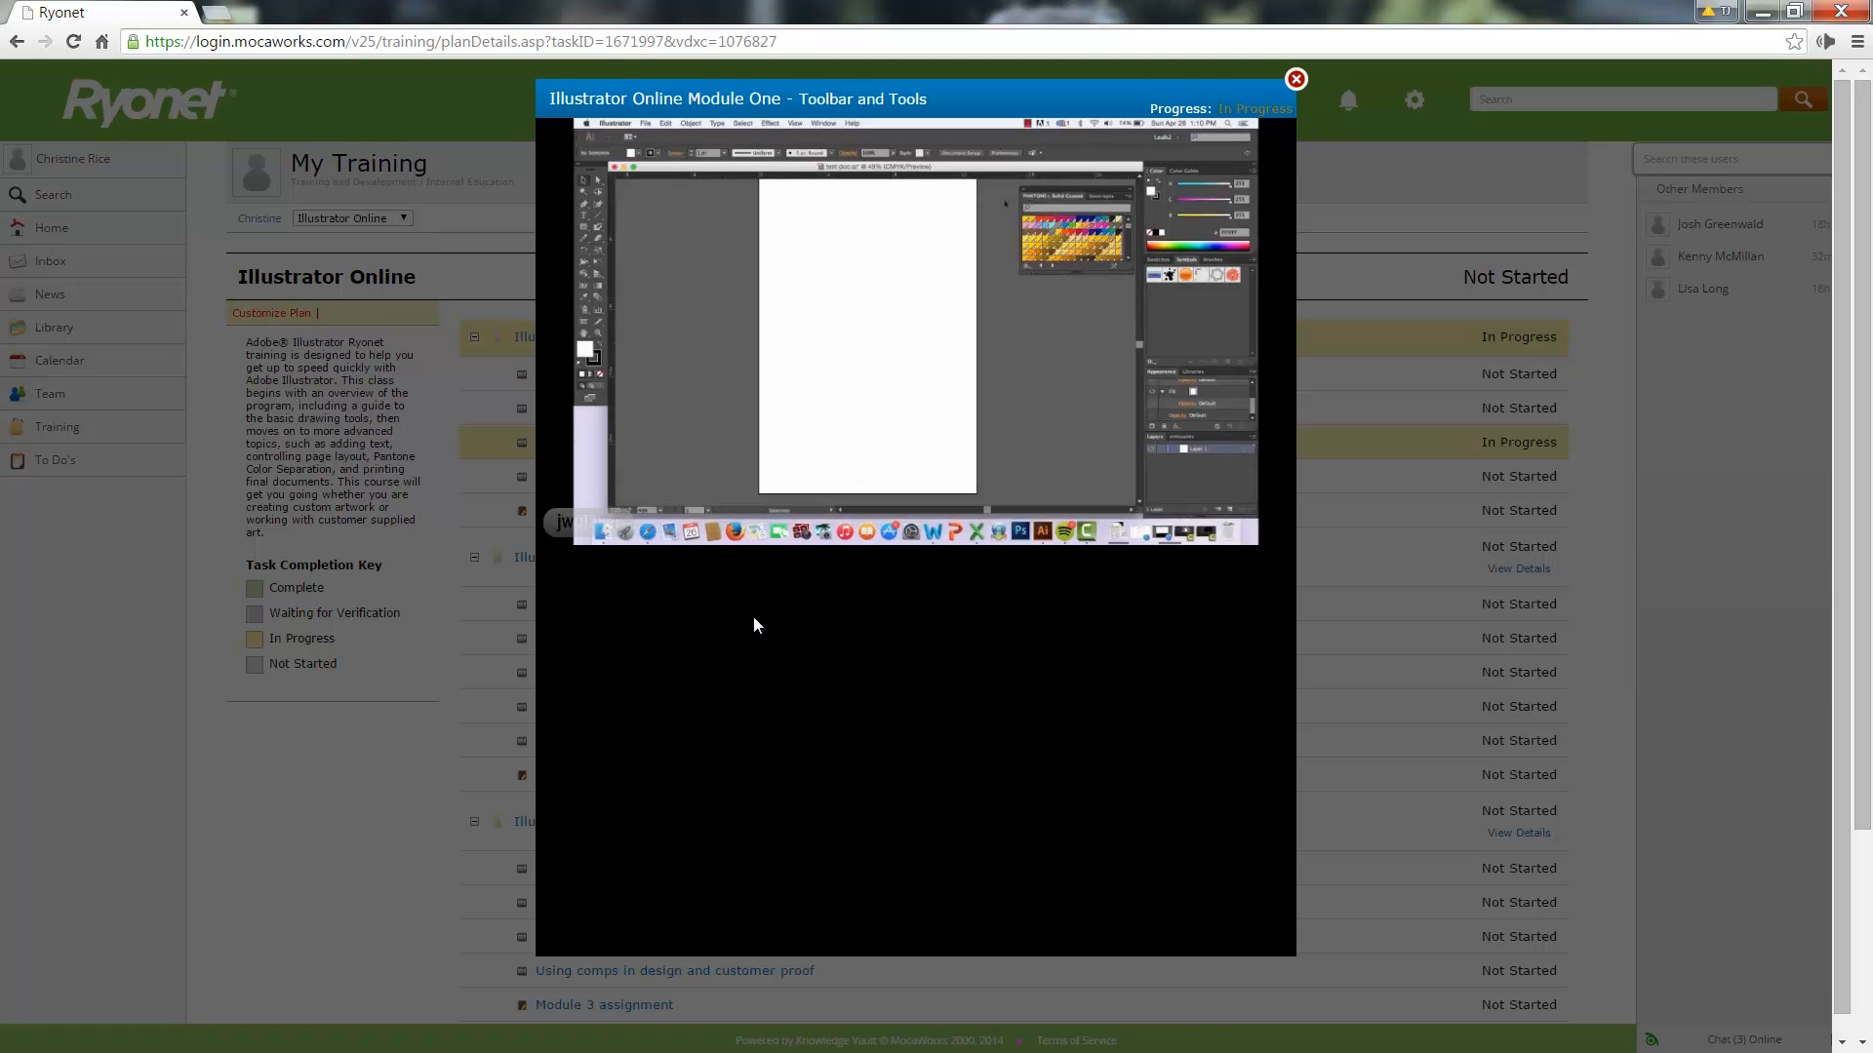
click(915, 329)
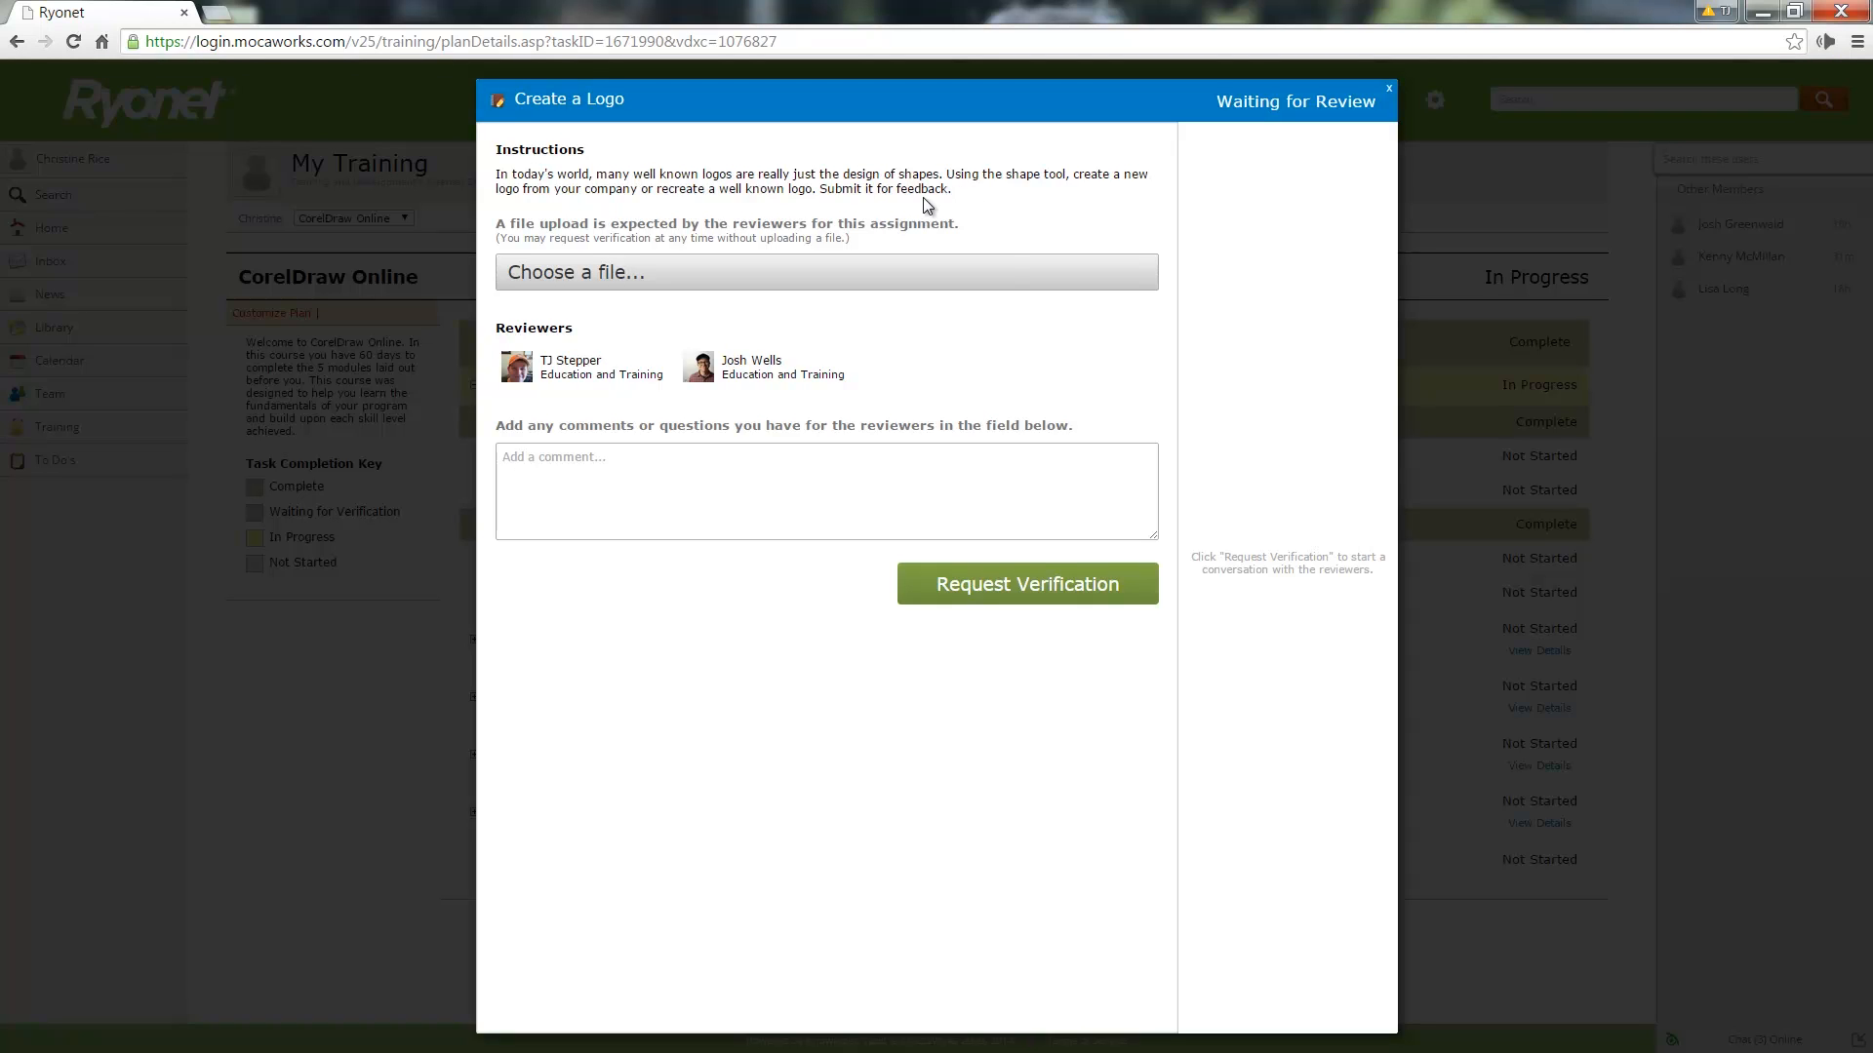
mouse_move(1042, 293)
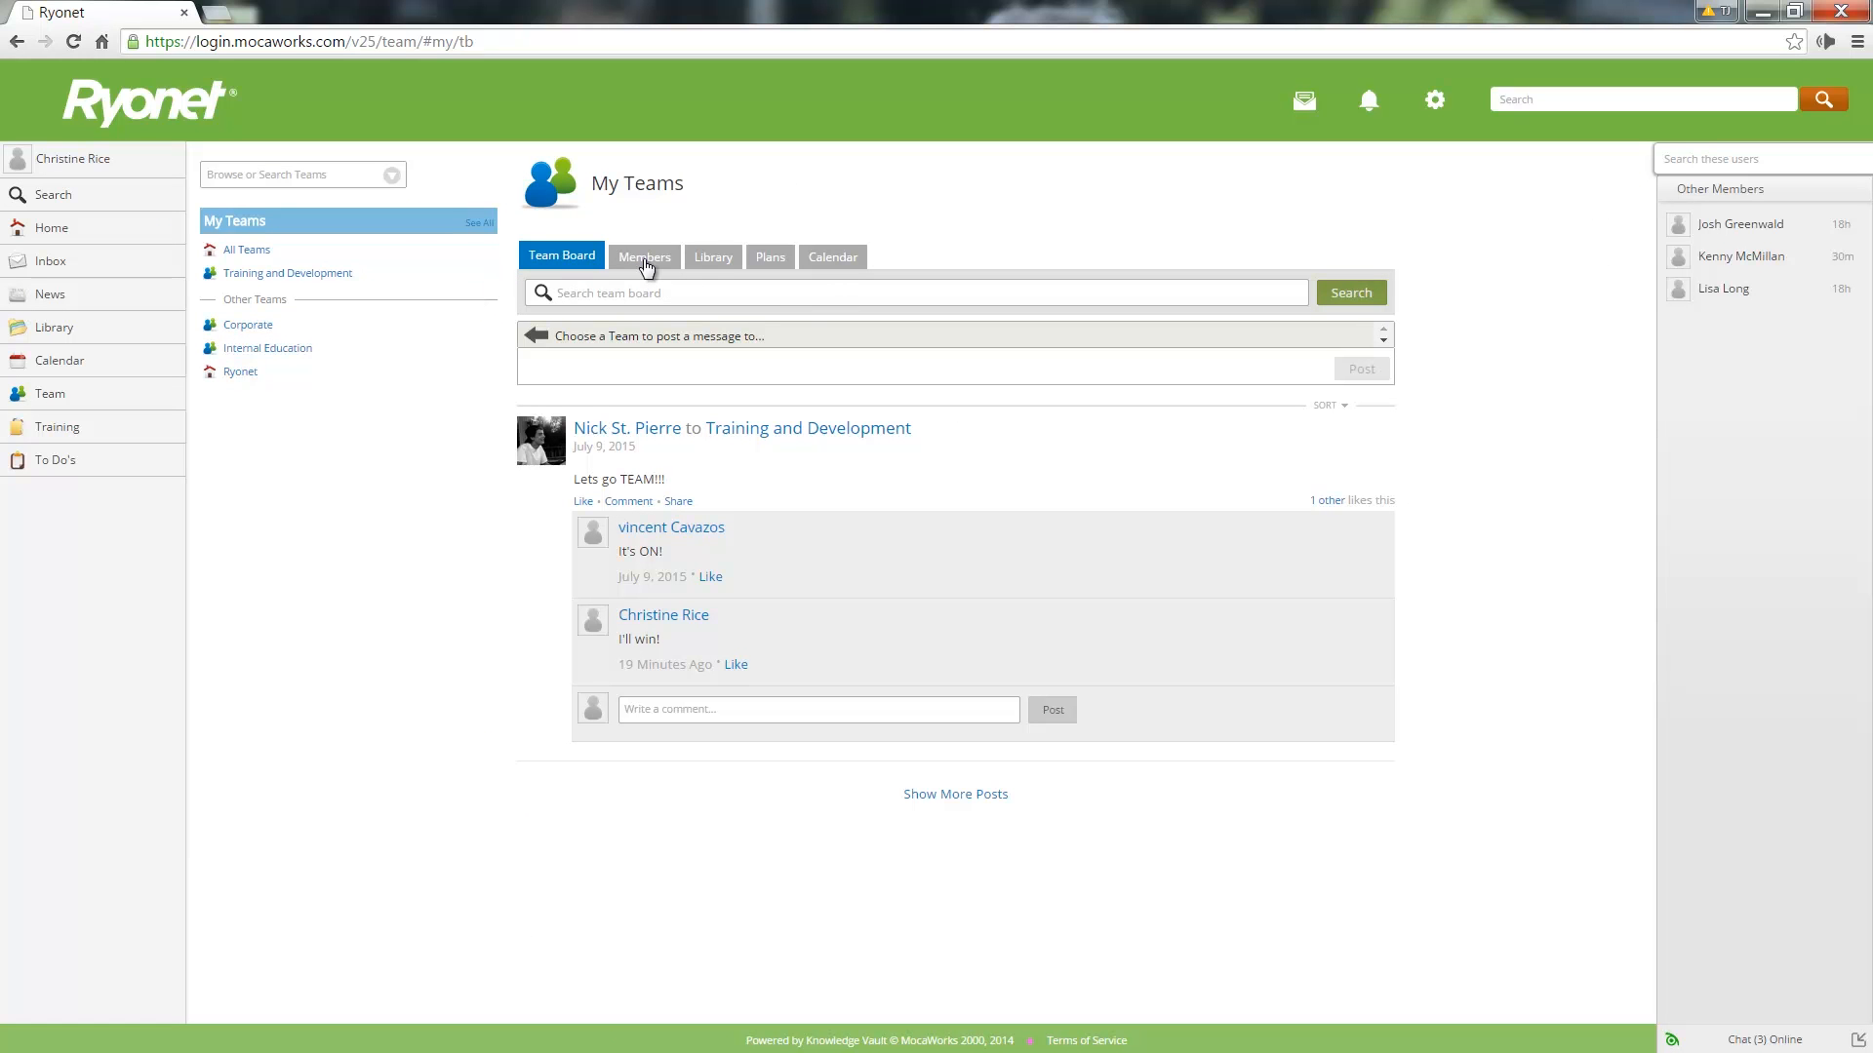
- Show the Members view instead of the Team Board on My Teams
click(644, 256)
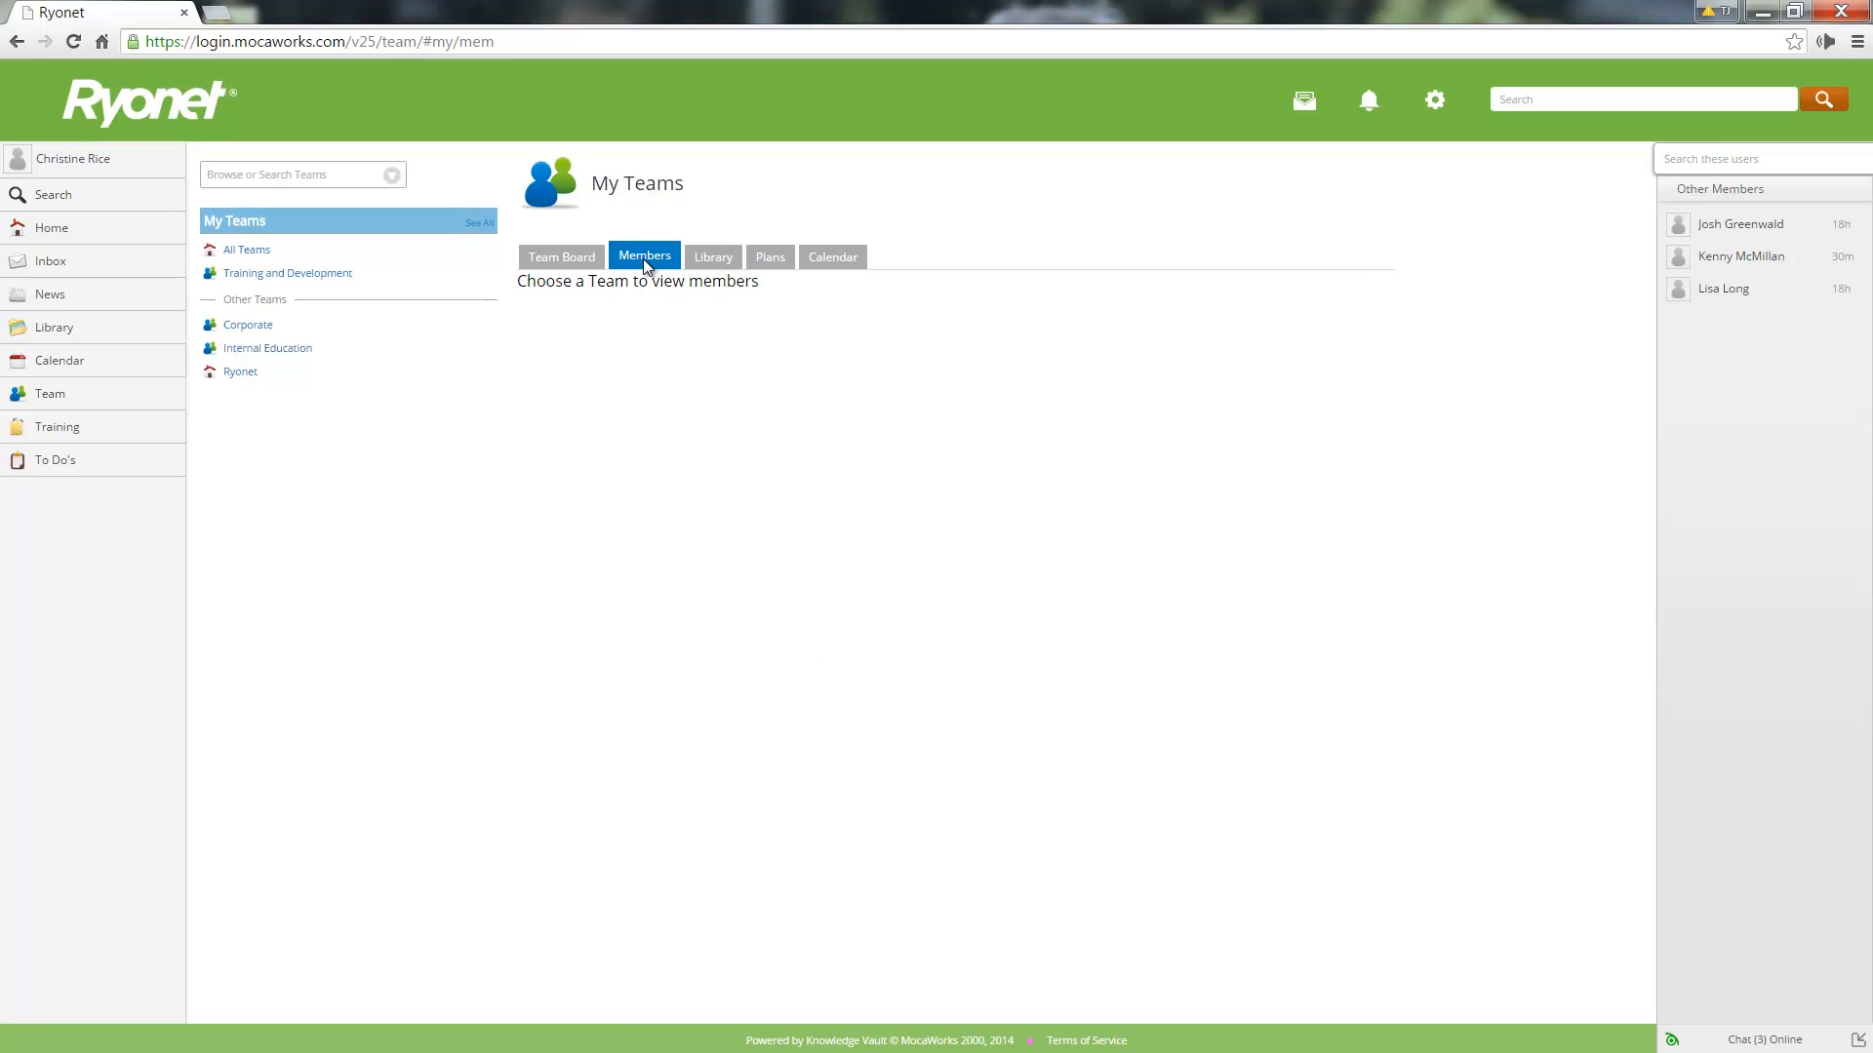
mouse_move(371, 296)
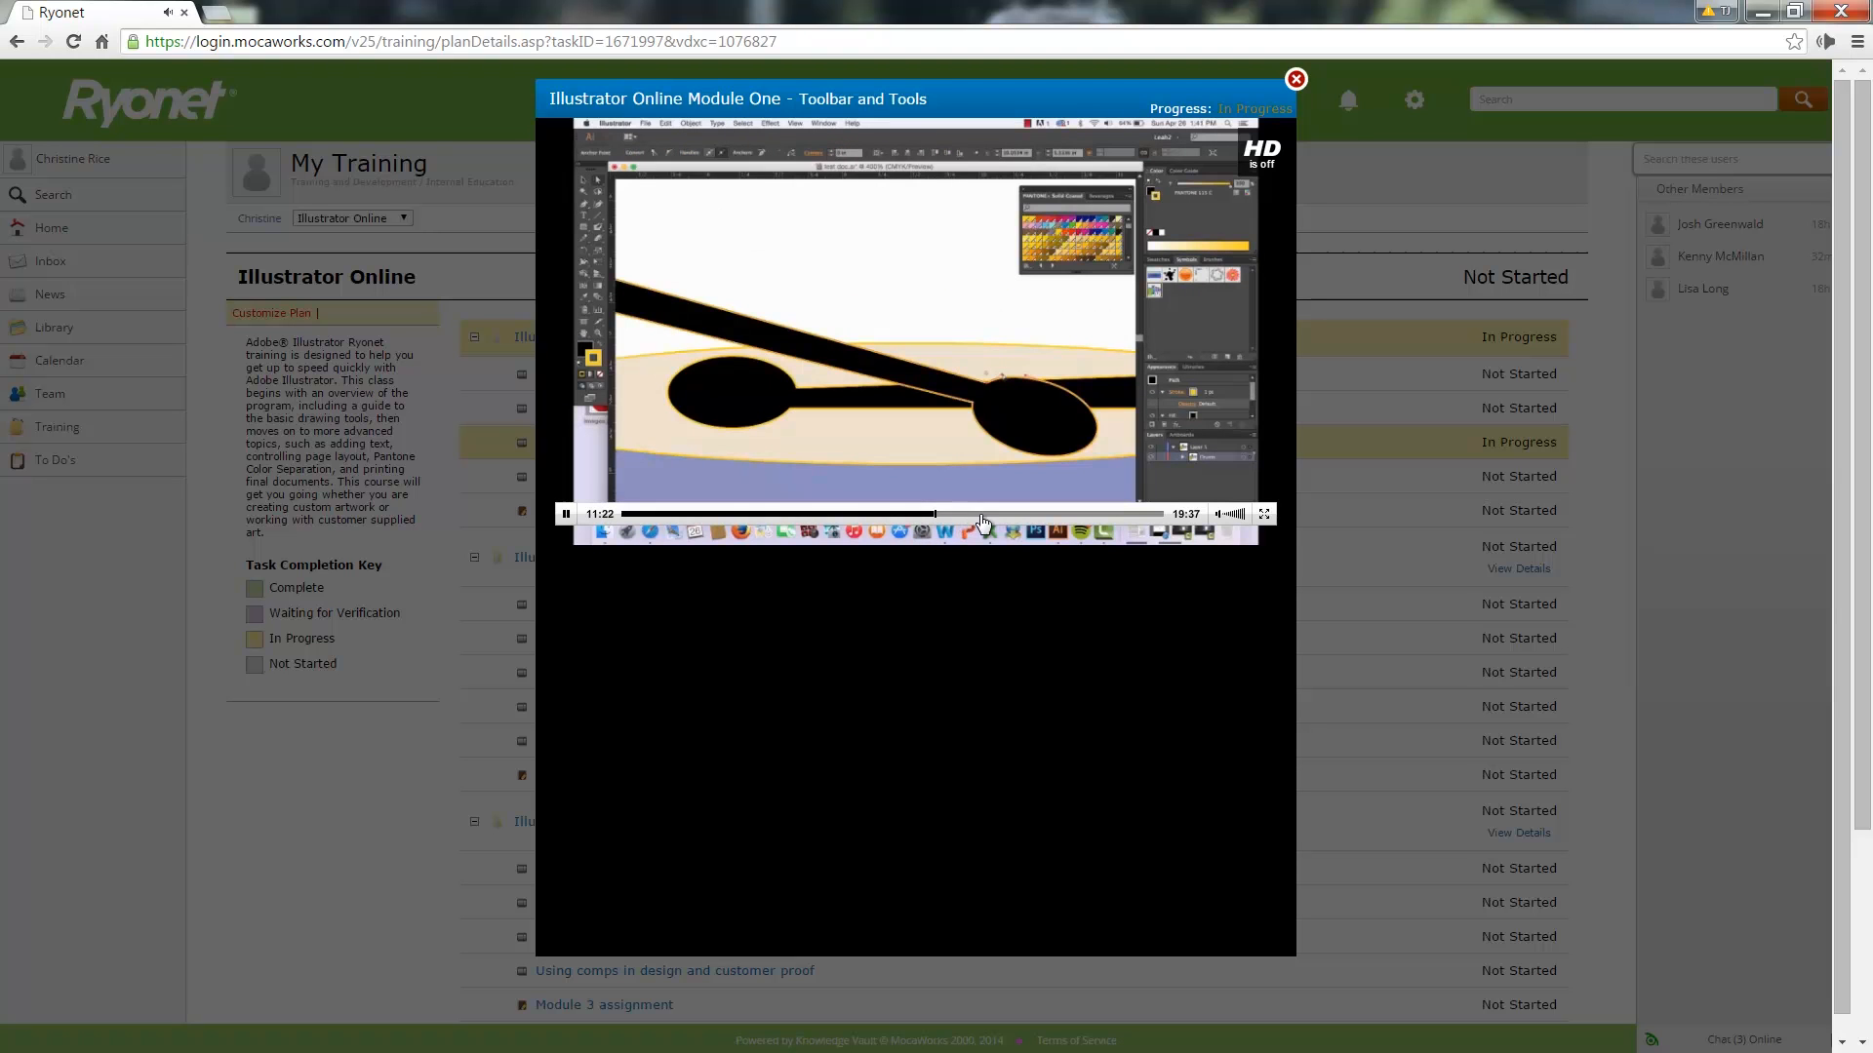
- Drag the lesson video's progress slider forward to about 11:22
drag(936, 514, 1030, 514)
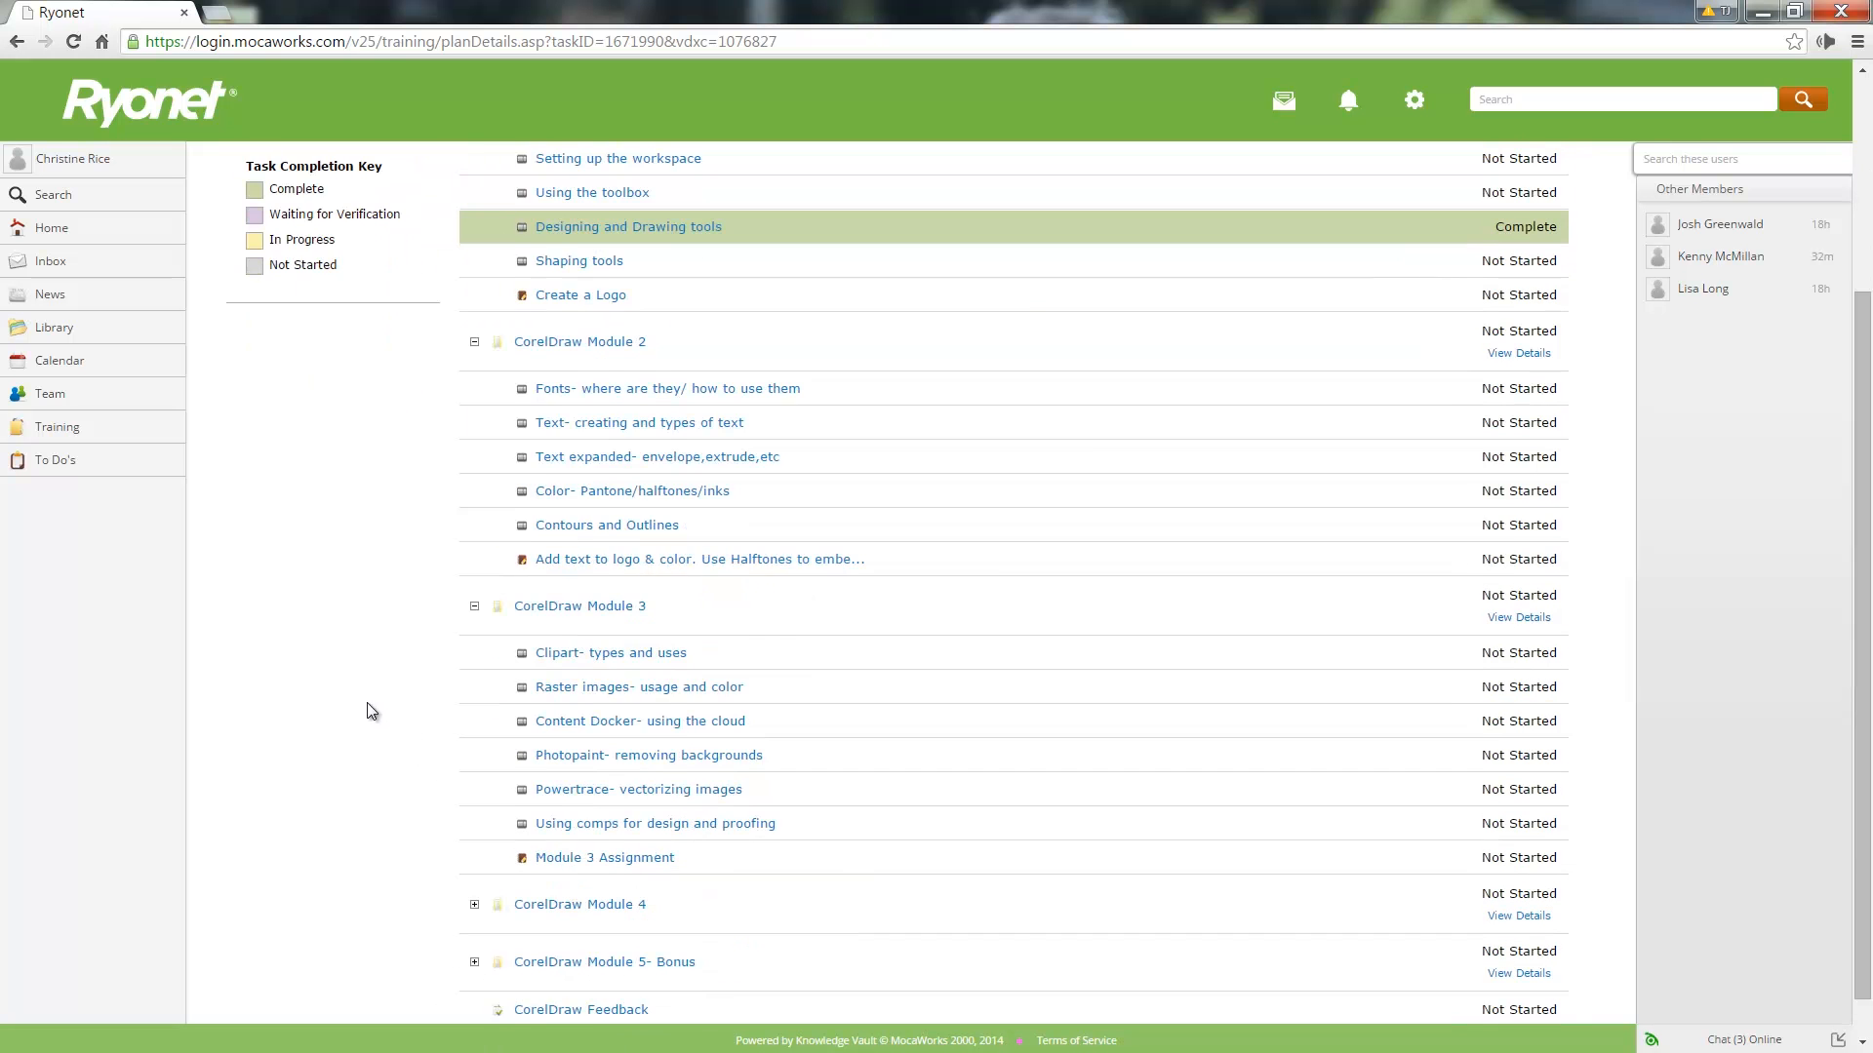
- Expand CorelDraw Module 4 to list lessons from Sizing for output to Final Assignment
scroll(down, 3)
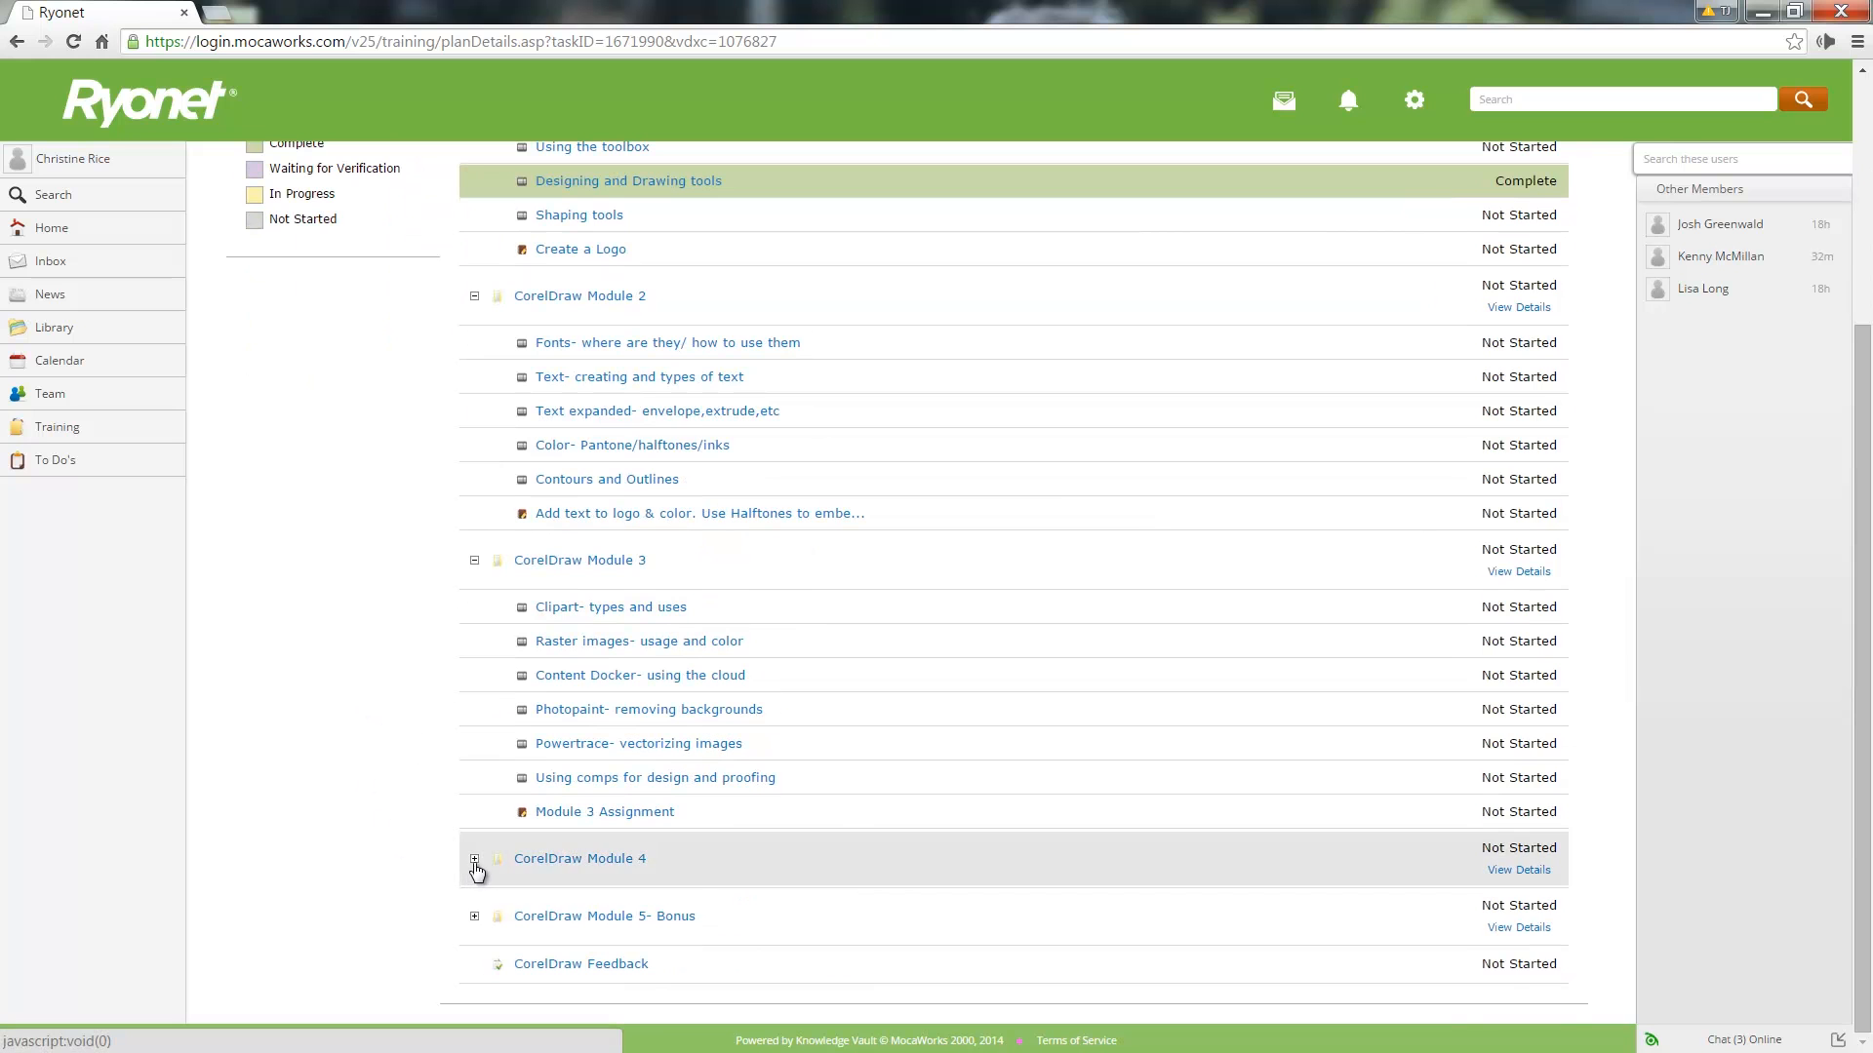
click(474, 863)
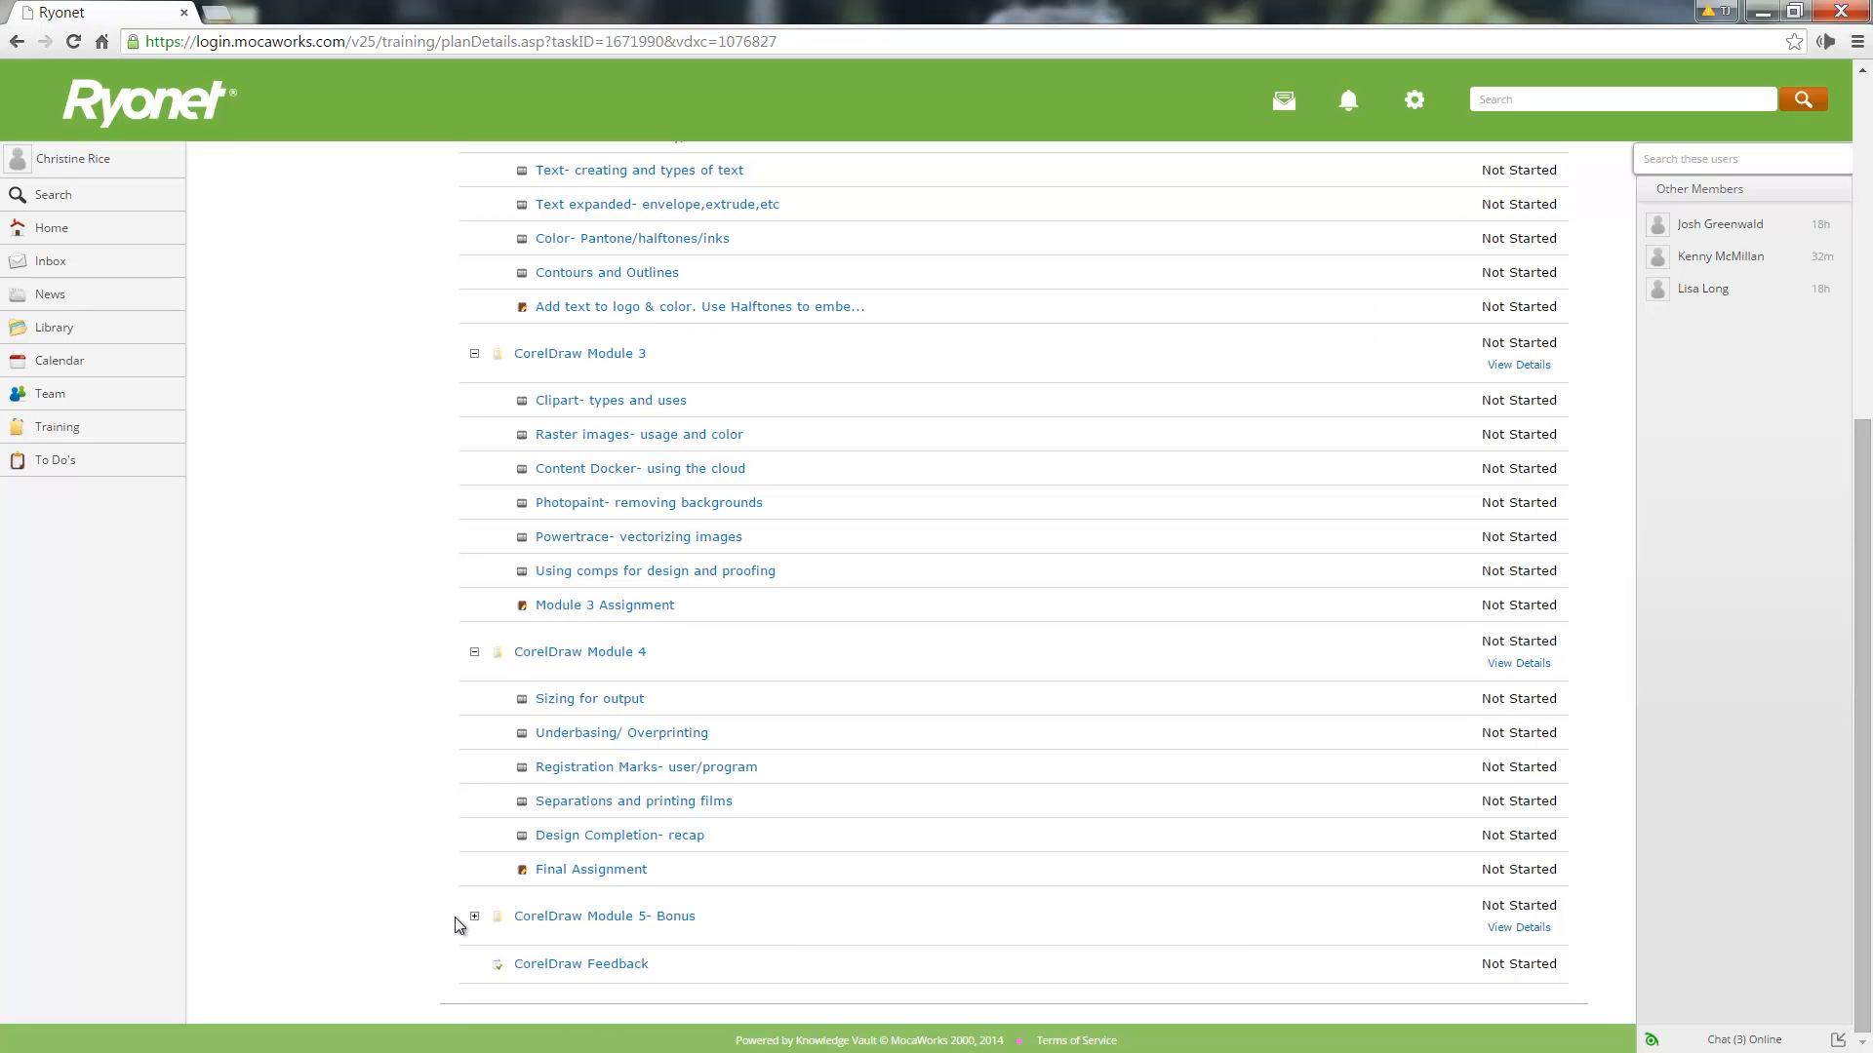